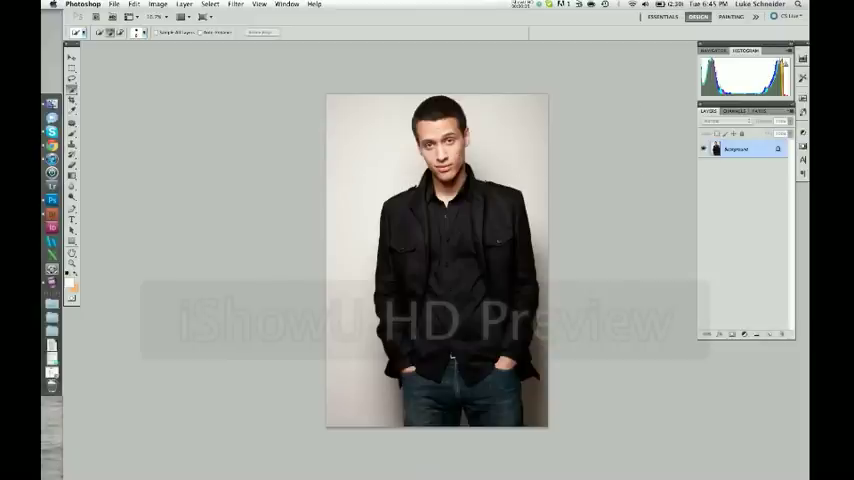
mouse_move(162, 135)
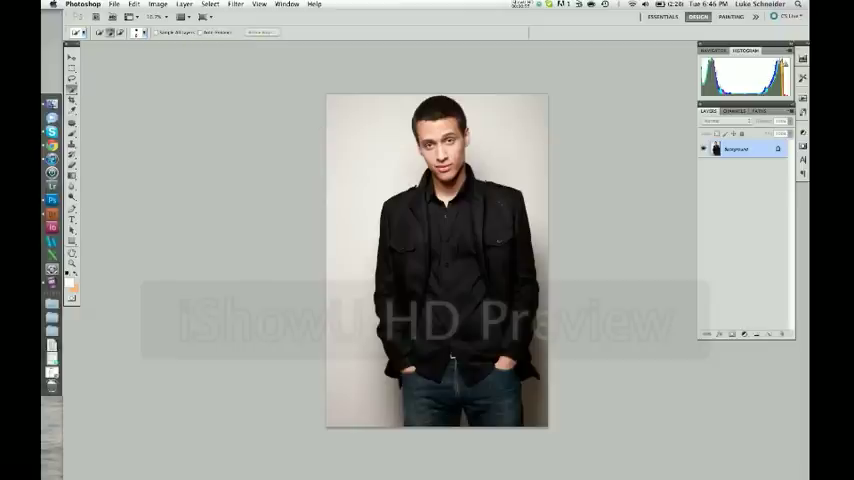
mouse_move(163, 168)
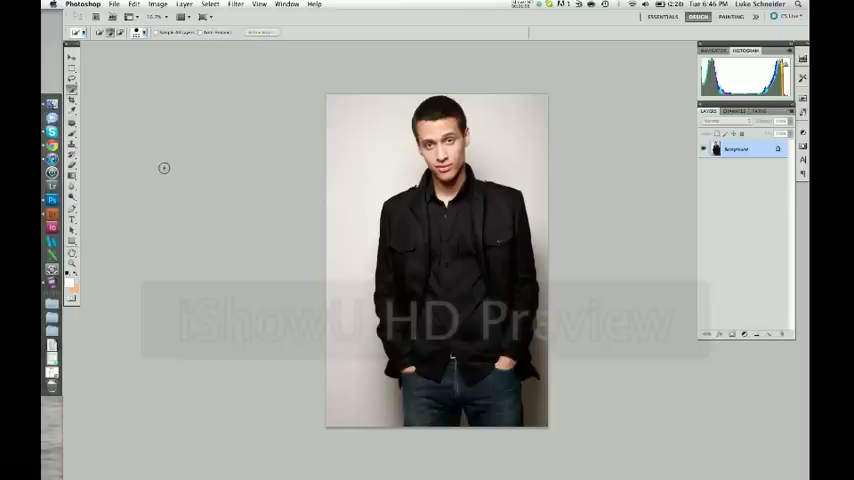
mouse_move(233, 185)
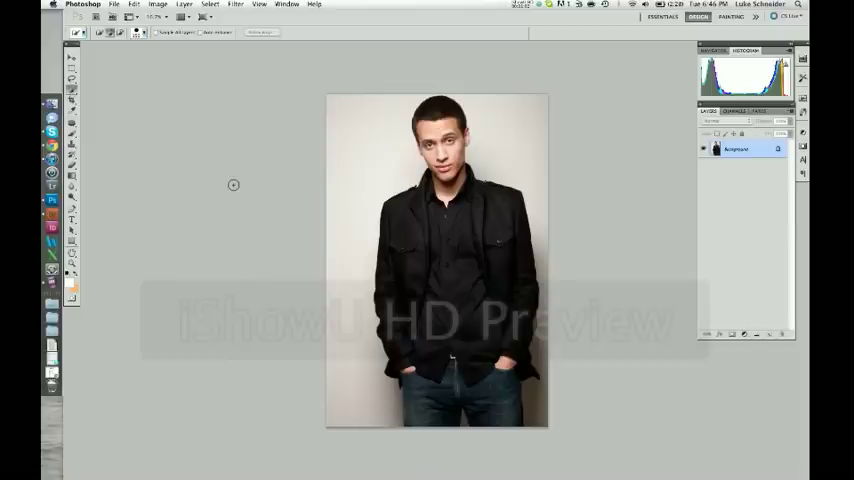
mouse_move(383, 193)
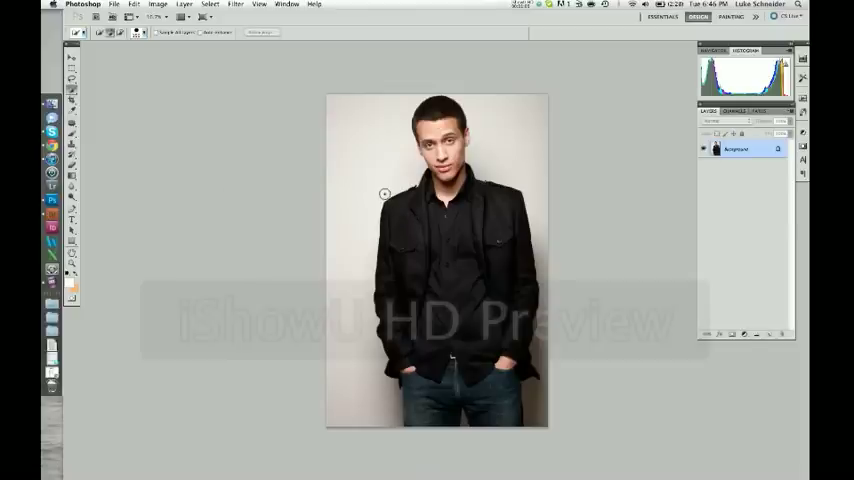
mouse_move(379, 185)
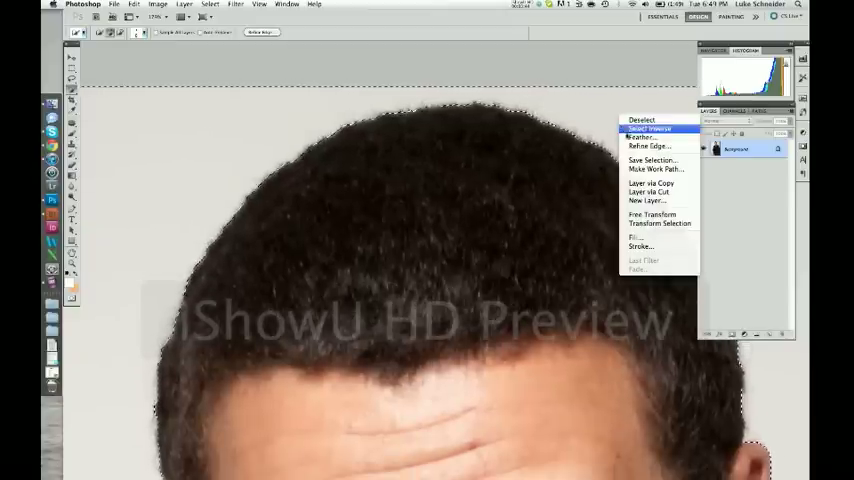
mouse_move(643, 145)
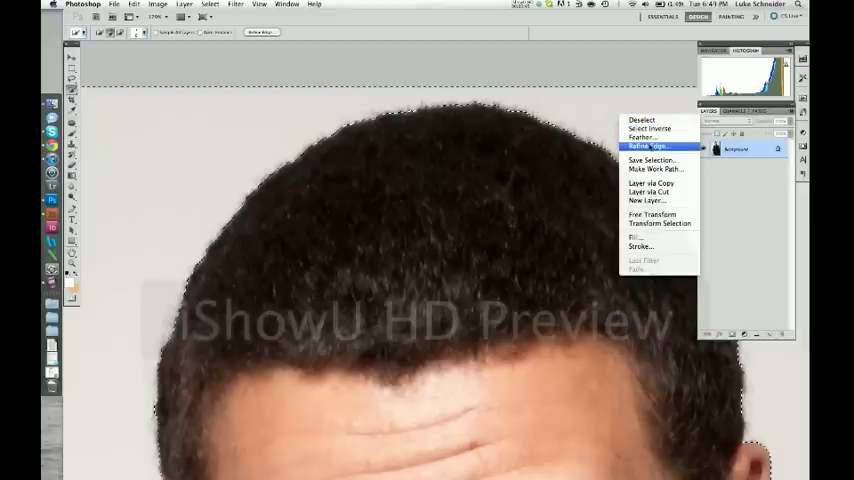
Step: Open Refine Edge on the man's selection to smooth the outline along his hair
click(640, 145)
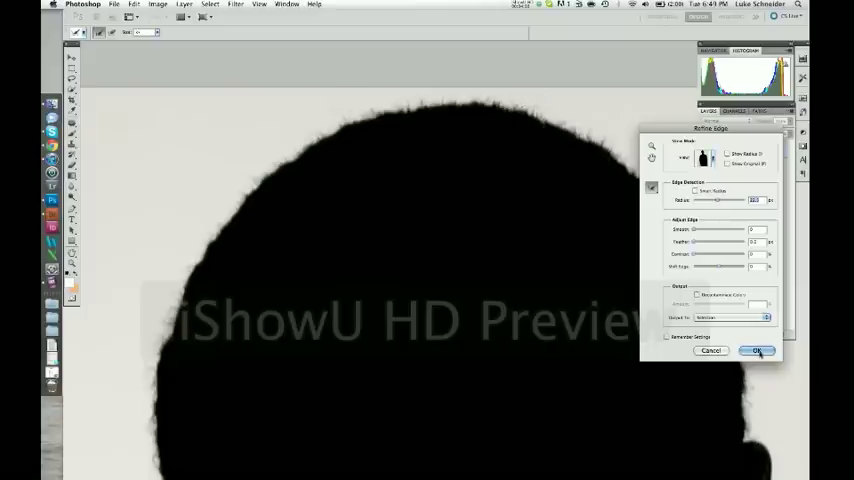
Step: Apply the refined edge, then add a Curves adjustment layer with the curve raised to brighten the grey wall
click(756, 351)
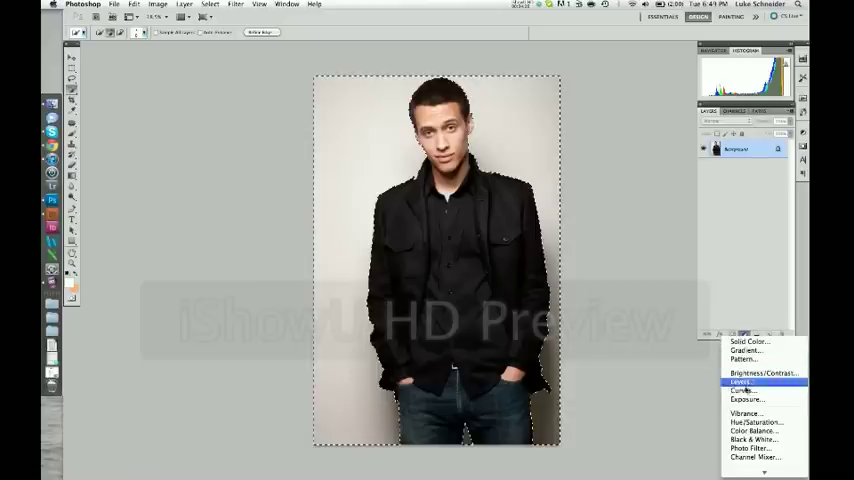
click(745, 383)
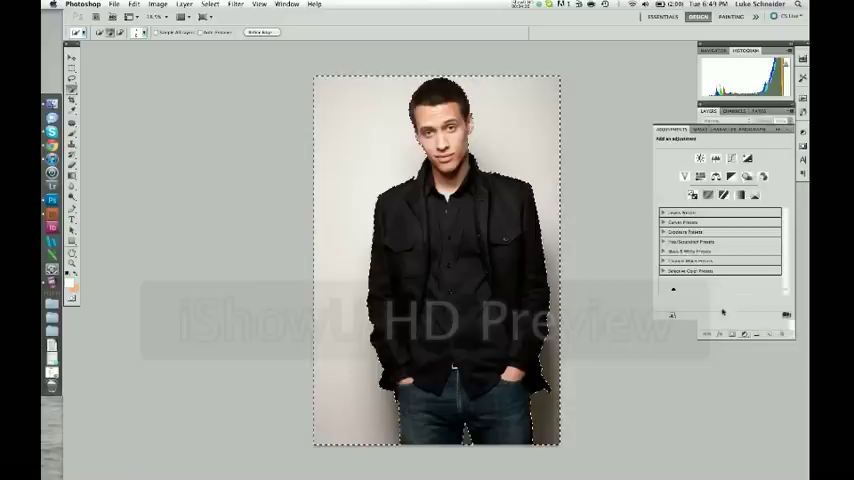
click(709, 158)
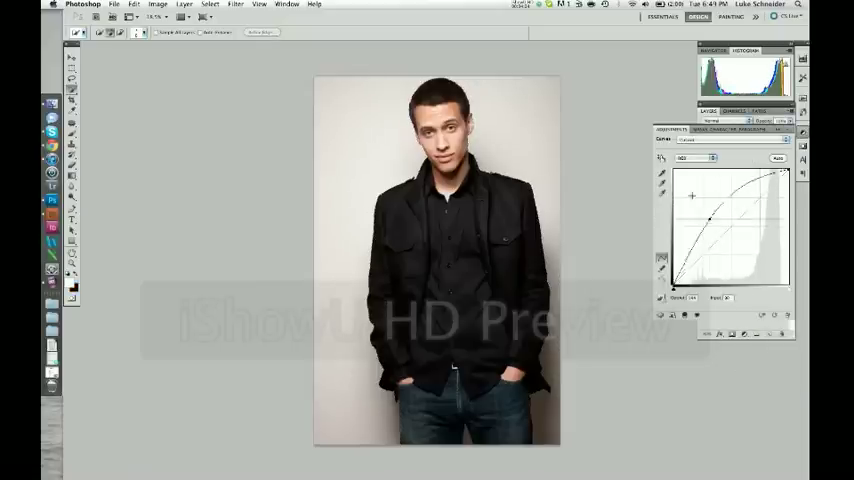